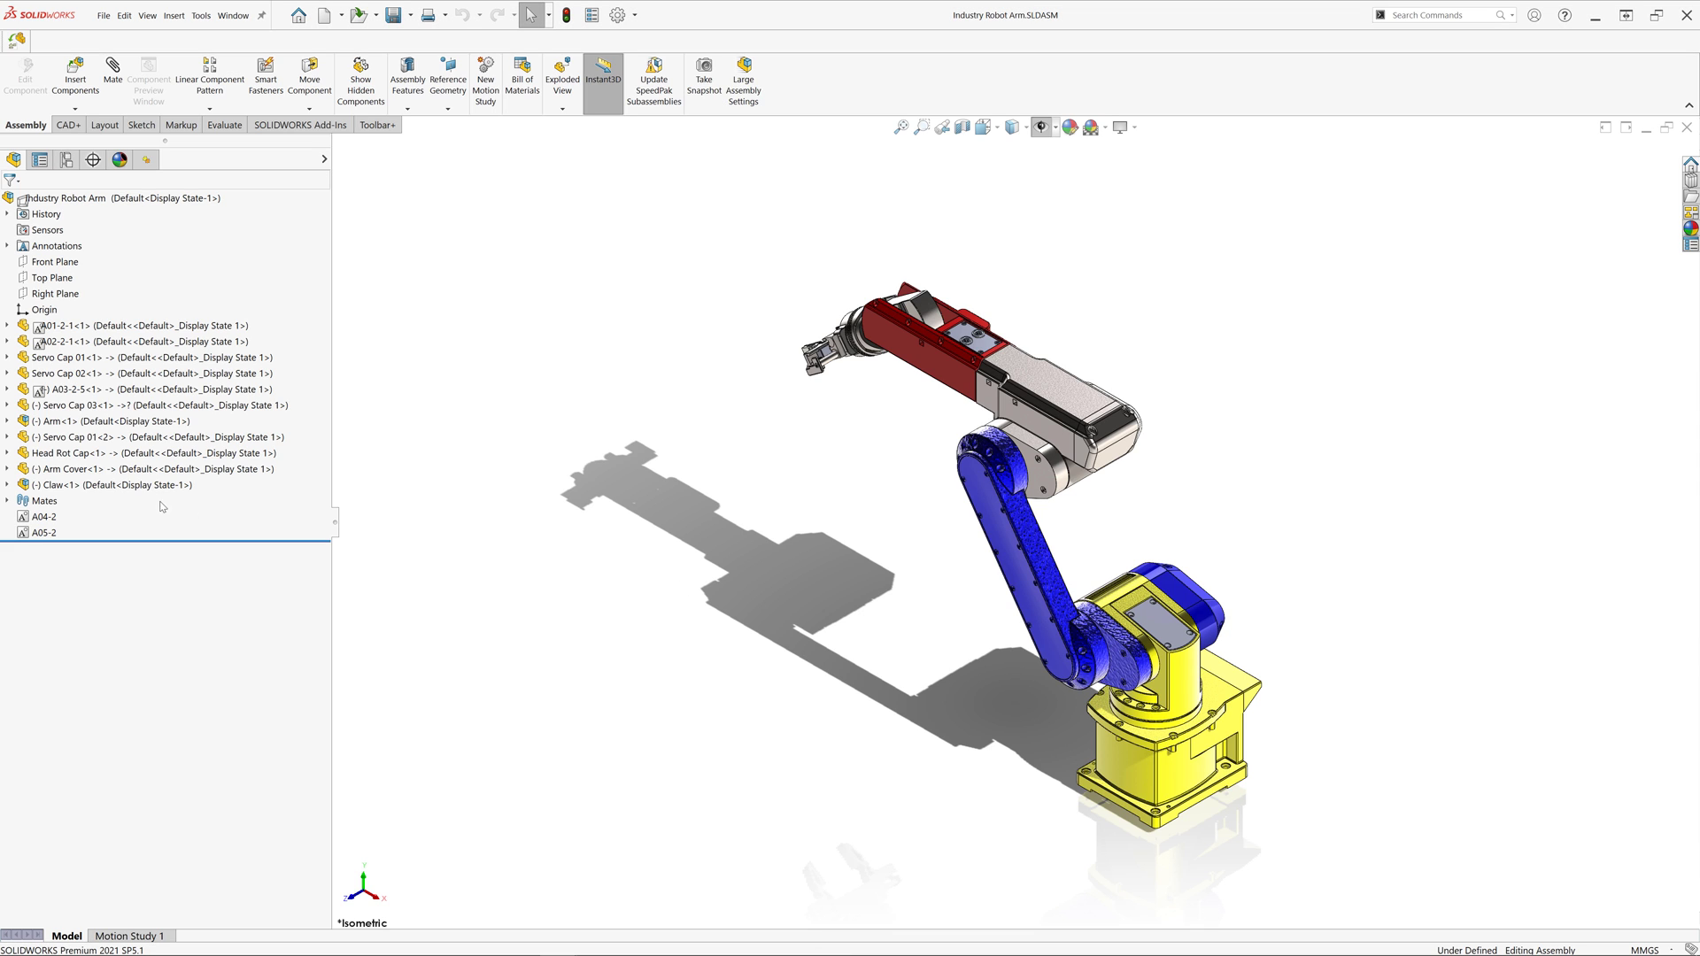
# Request Servo Cap 01's drawing and browse the Industry Robot Arm folder for it.
pyautogui.rightClick(71, 469)
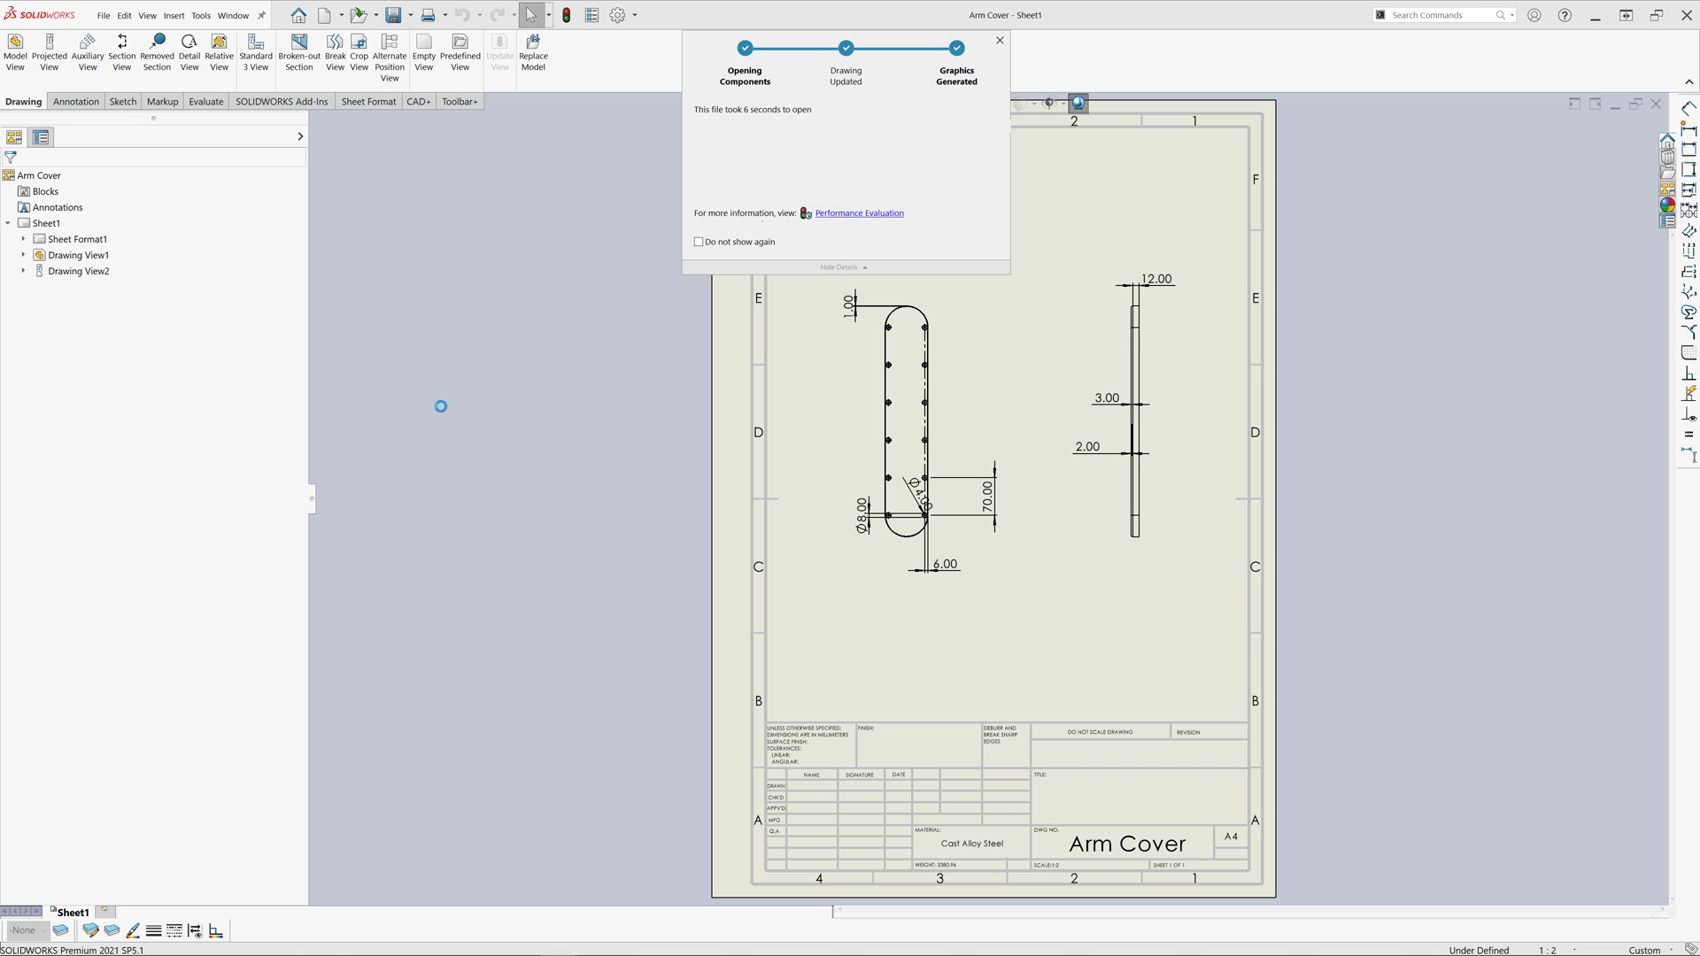
pyautogui.click(998, 40)
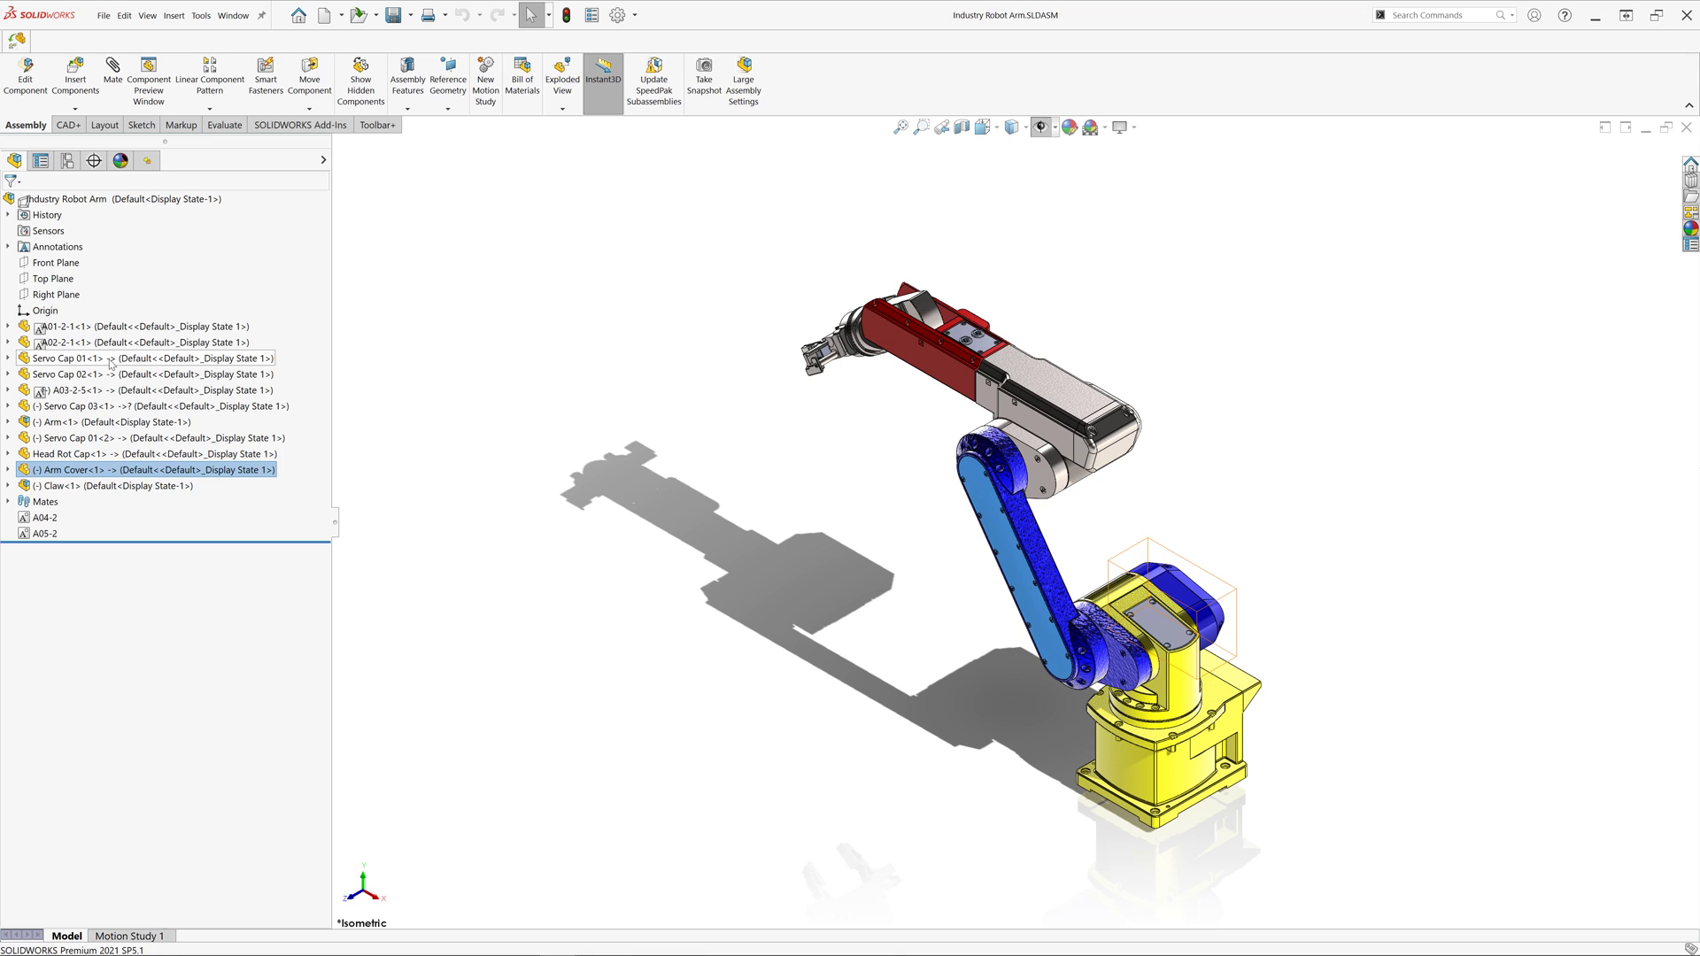
pyautogui.rightClick(62, 358)
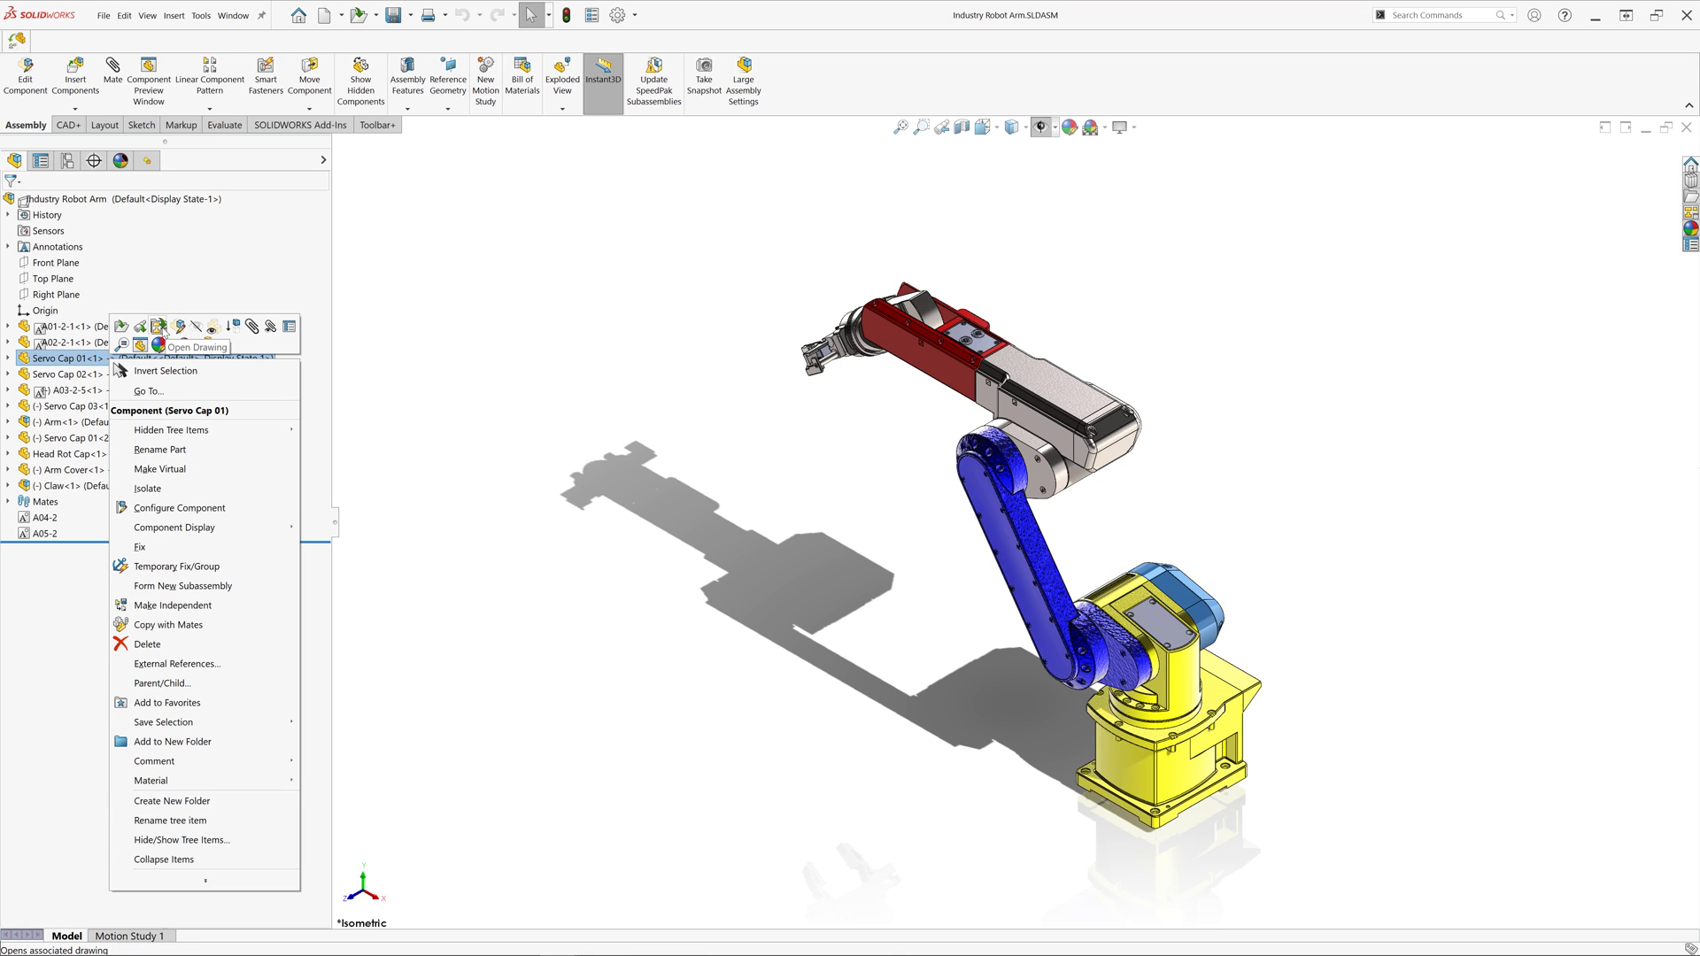
pyautogui.click(198, 346)
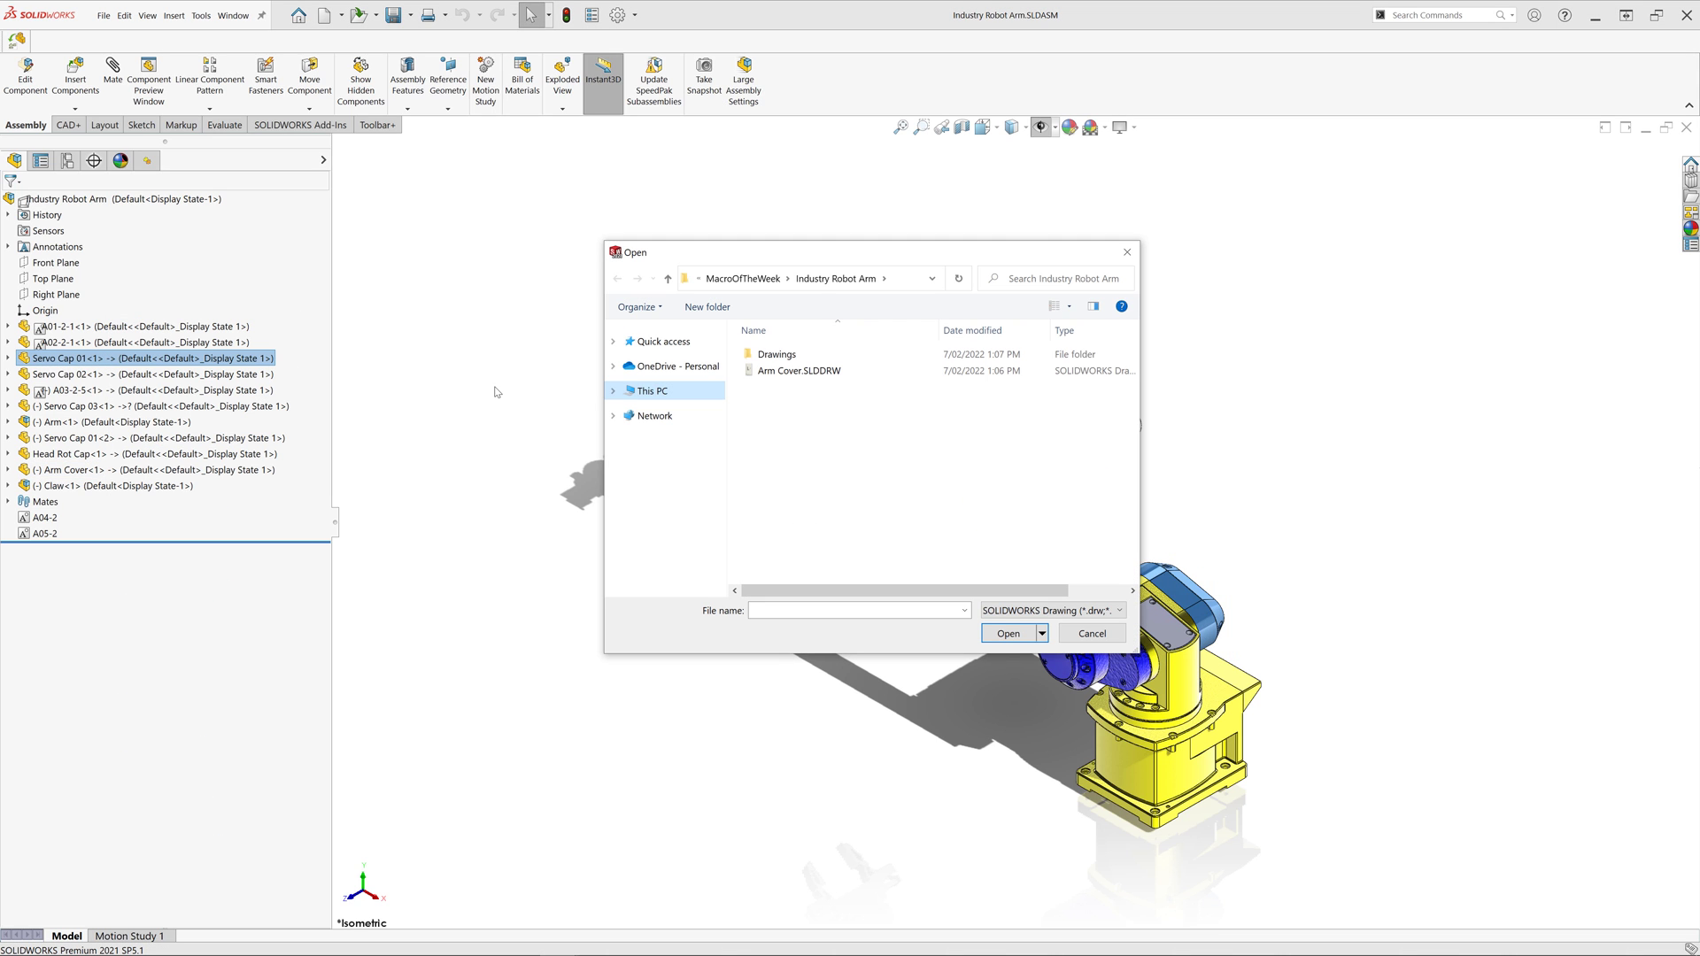
pyautogui.doubleClick(777, 353)
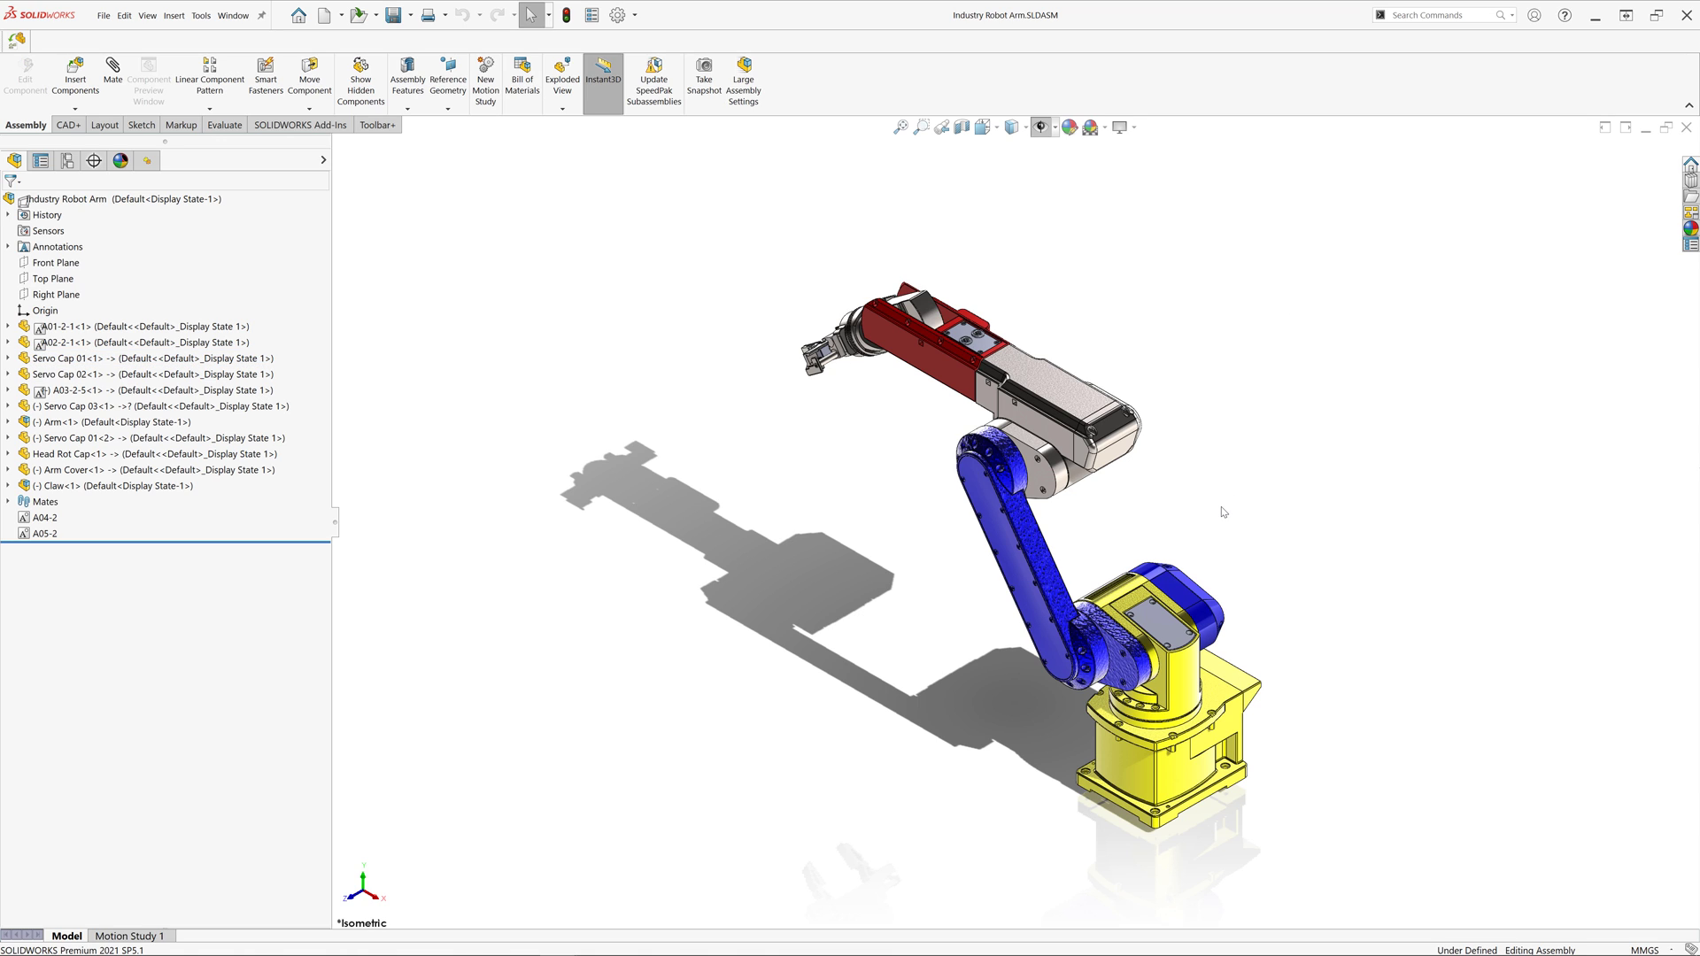
pyautogui.moveTo(1222, 512)
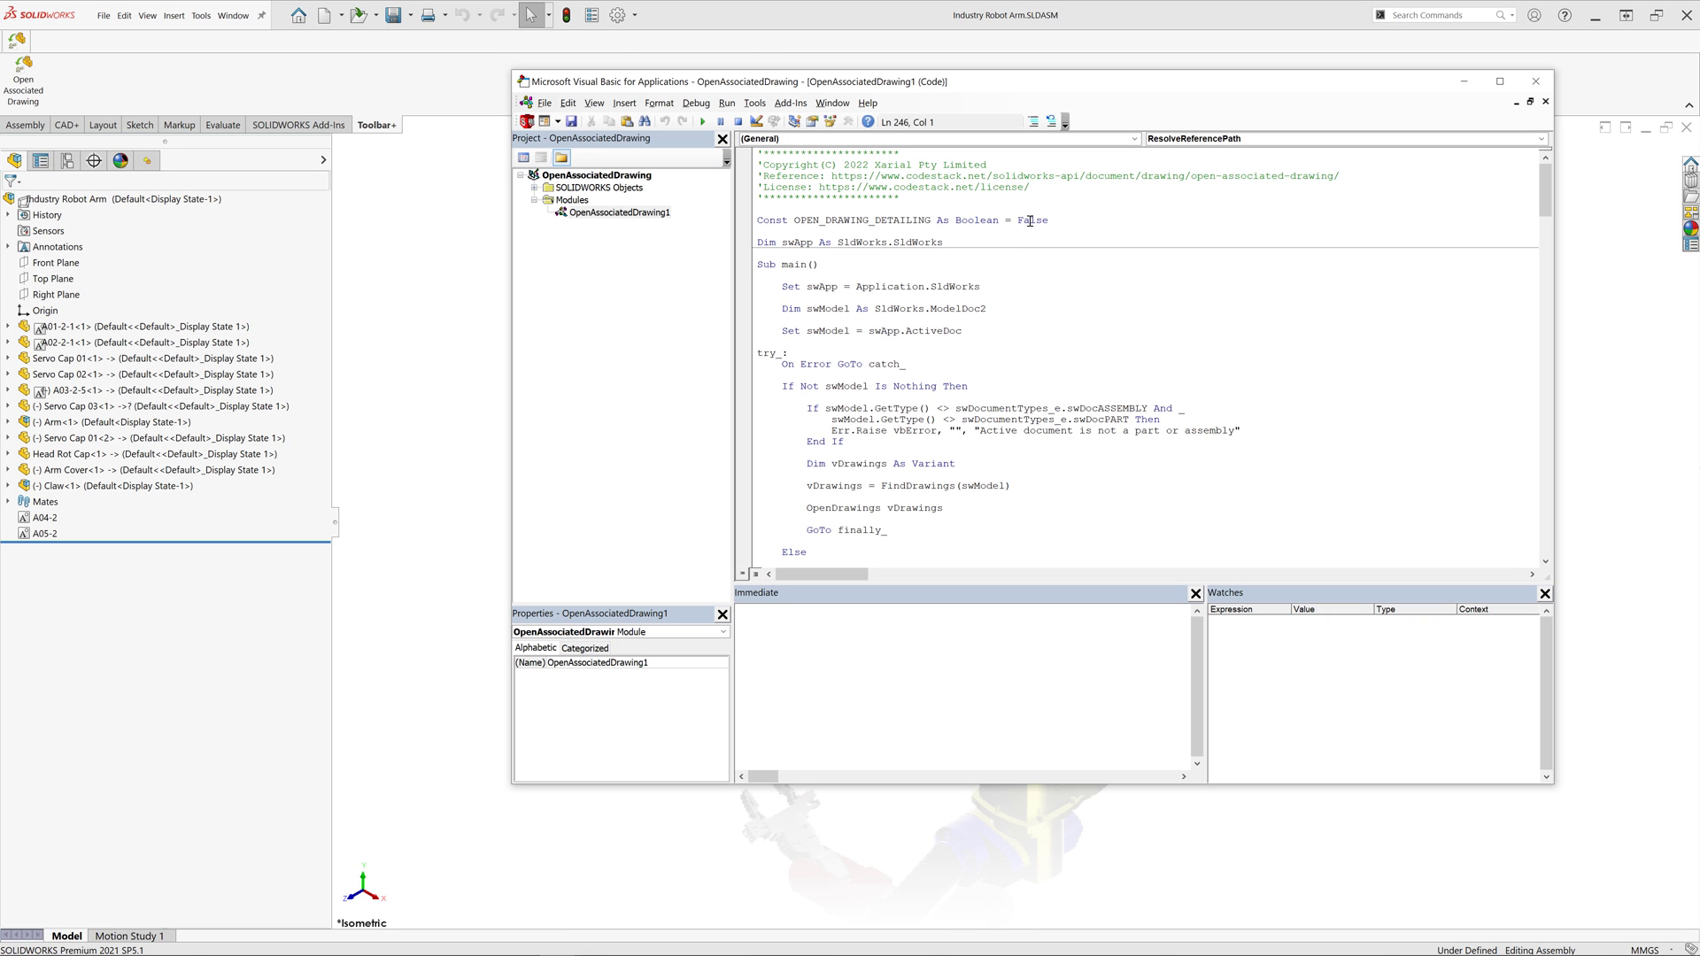
# Change OPEN_DRAWING_DETAILING from False to True in the macro code.
pyautogui.write('true')
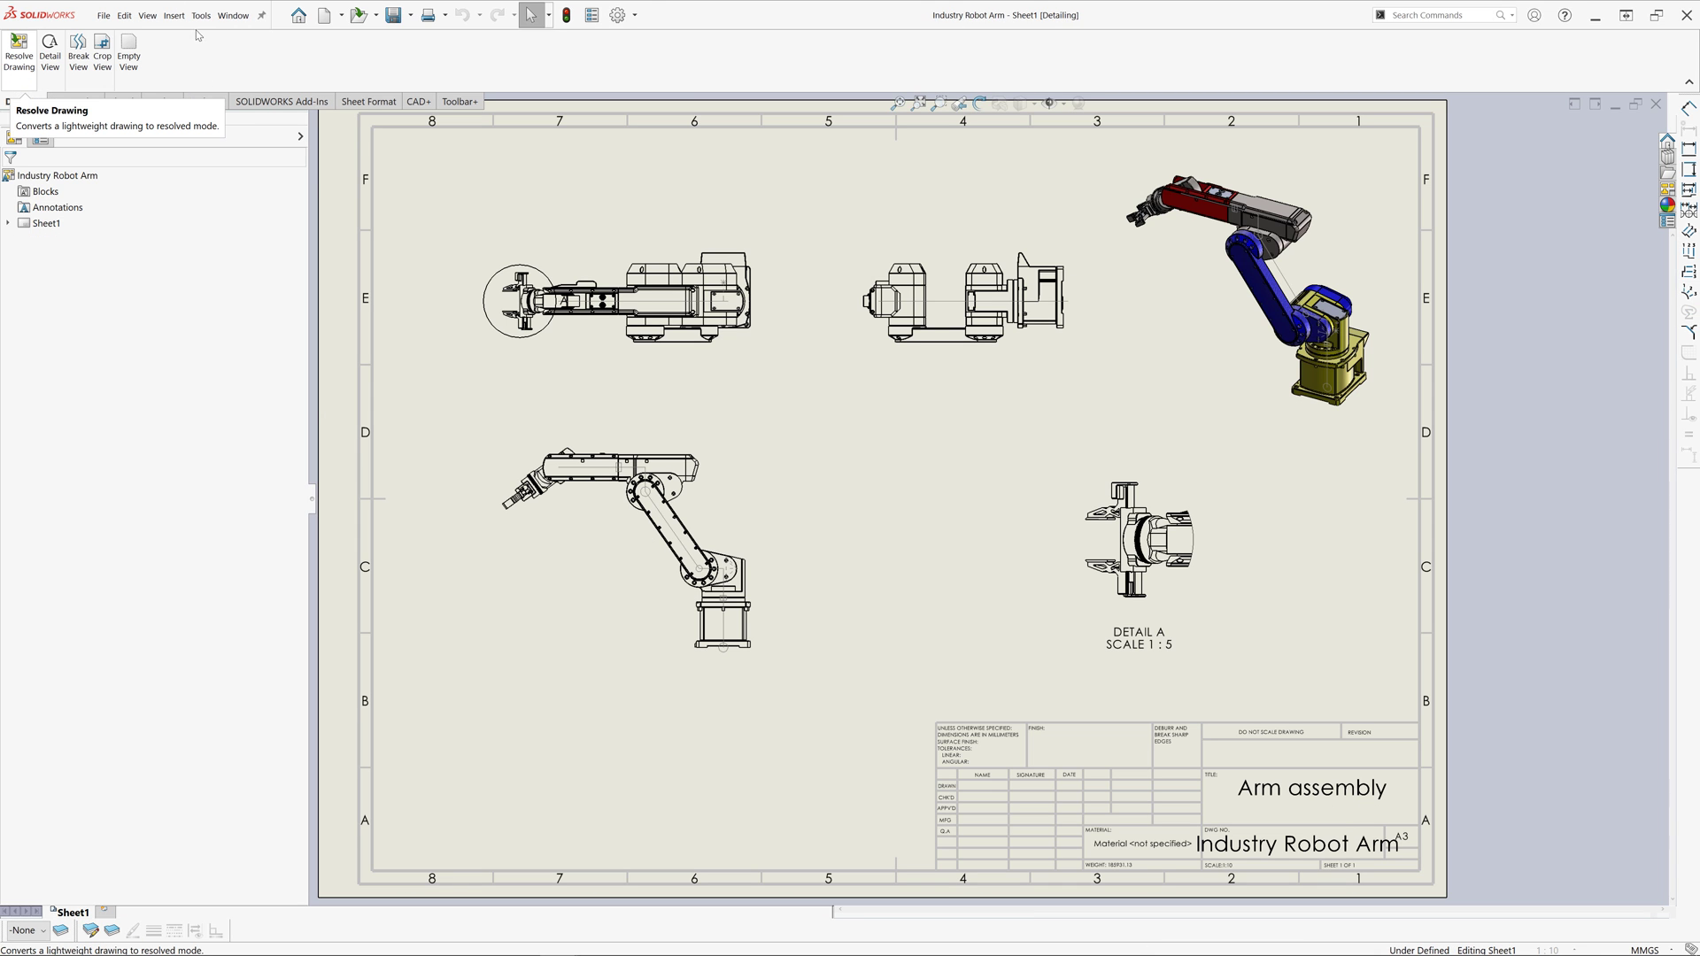
# Switch to the Industry Robot Arm-BOM Sheet1 (Detailing) drawing via the Window menu.
pyautogui.click(232, 15)
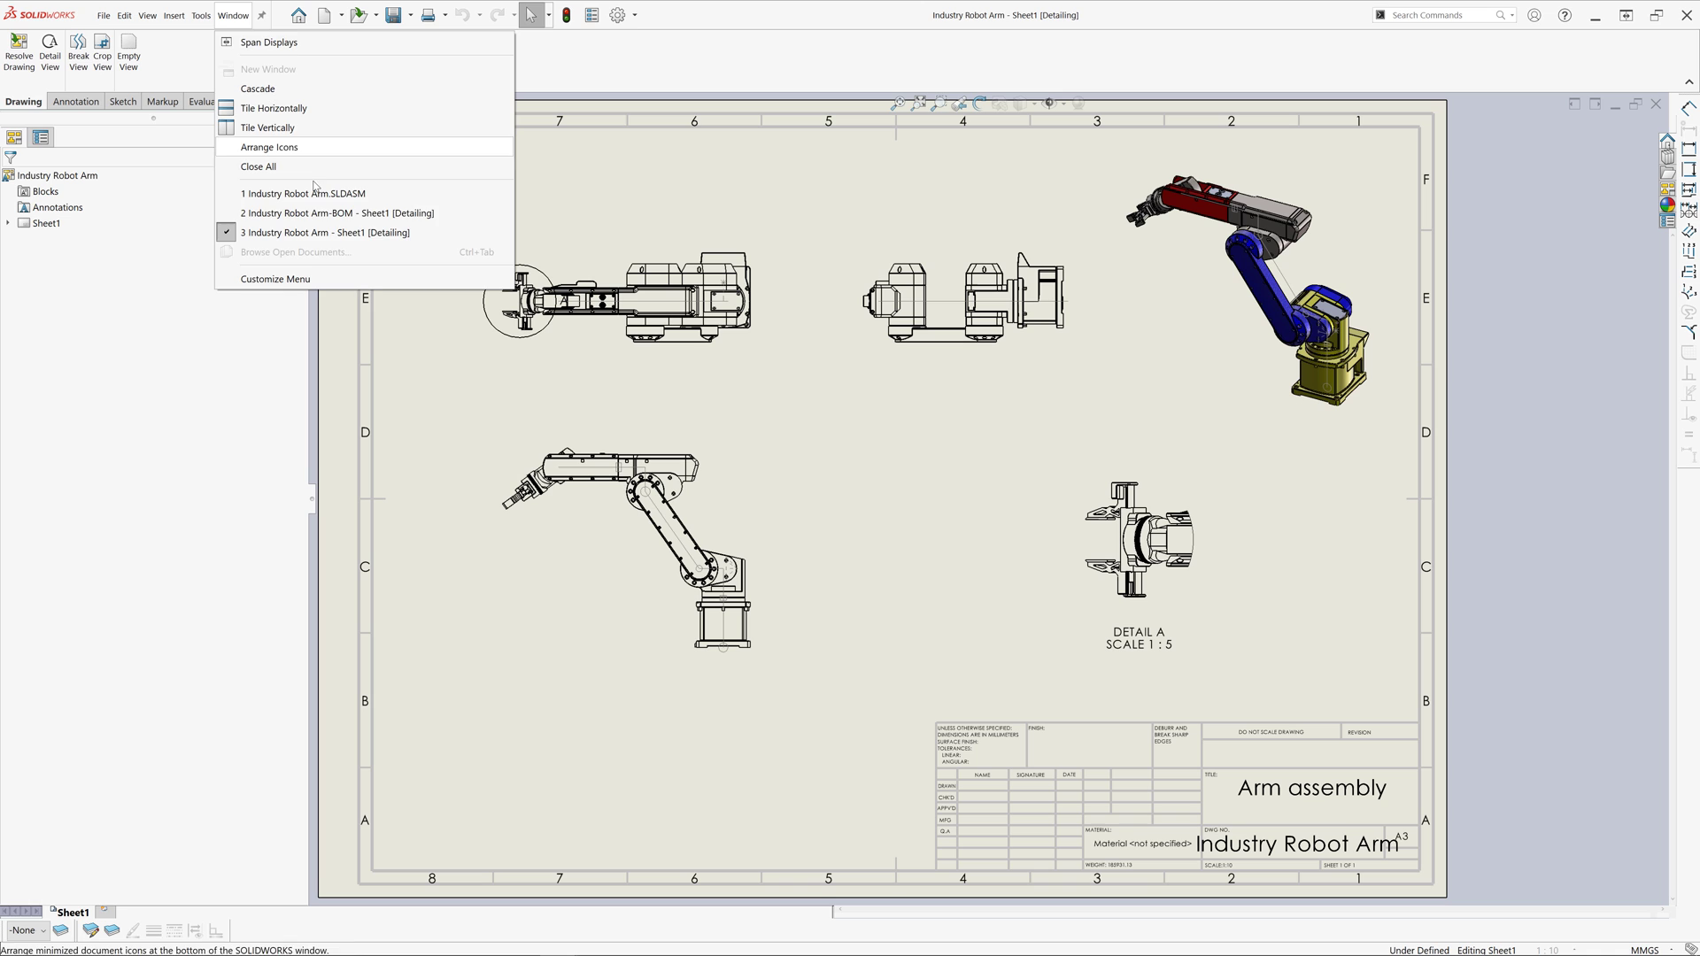
pyautogui.click(338, 212)
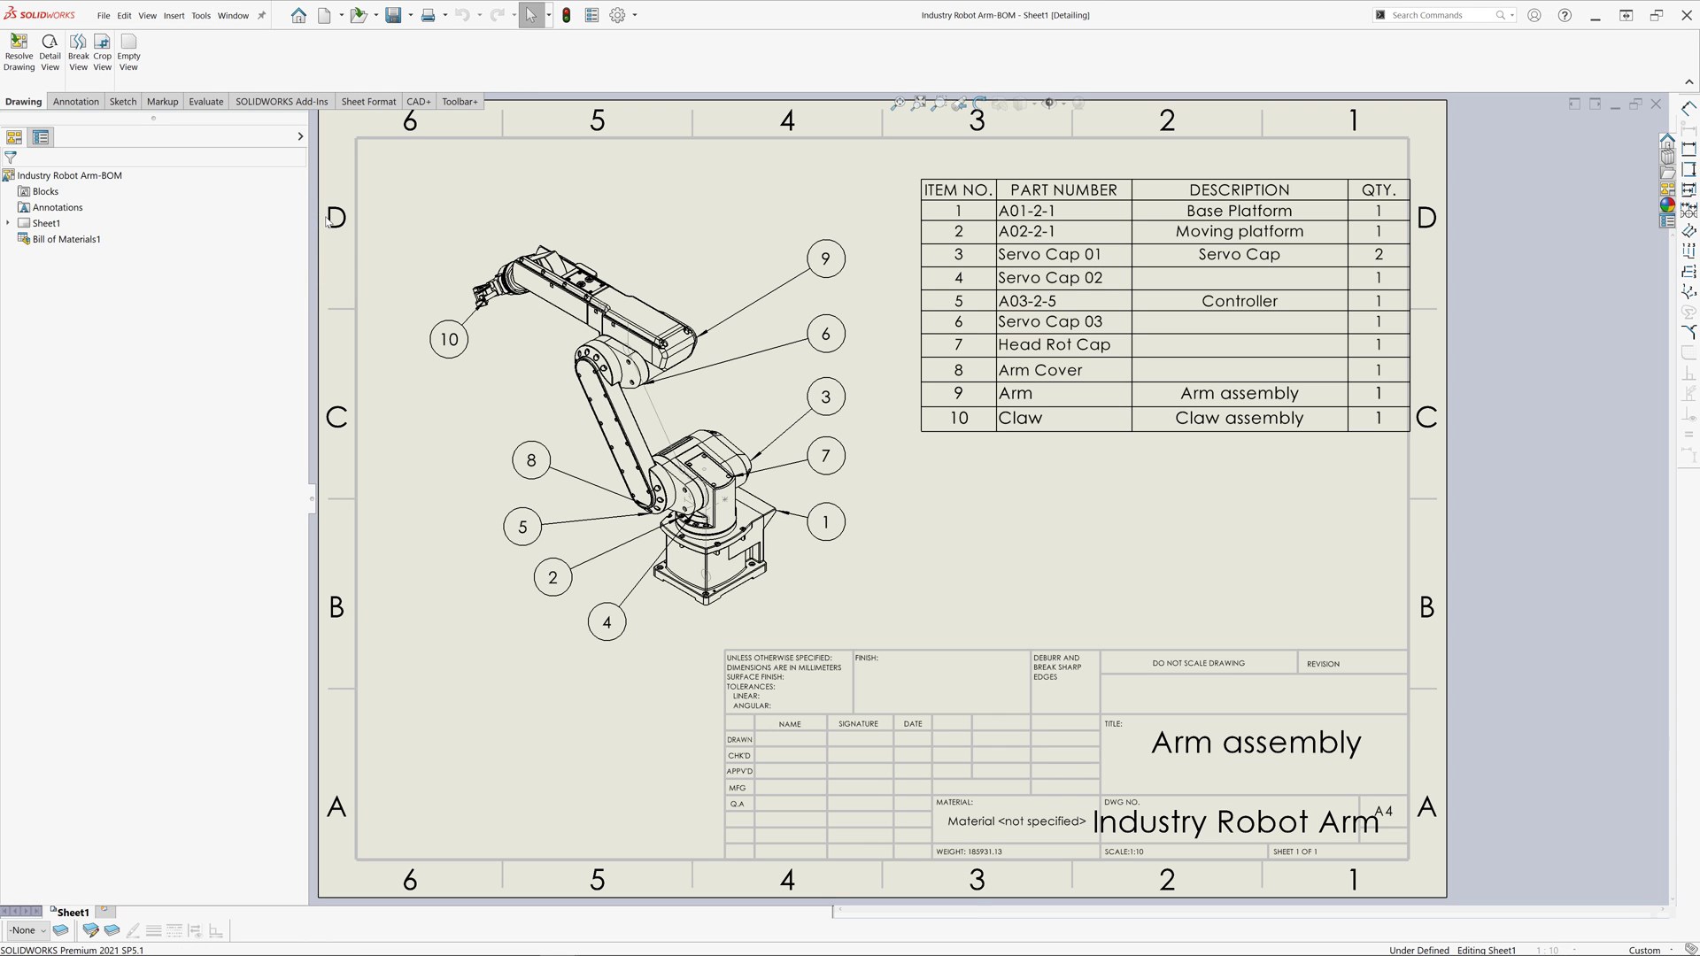